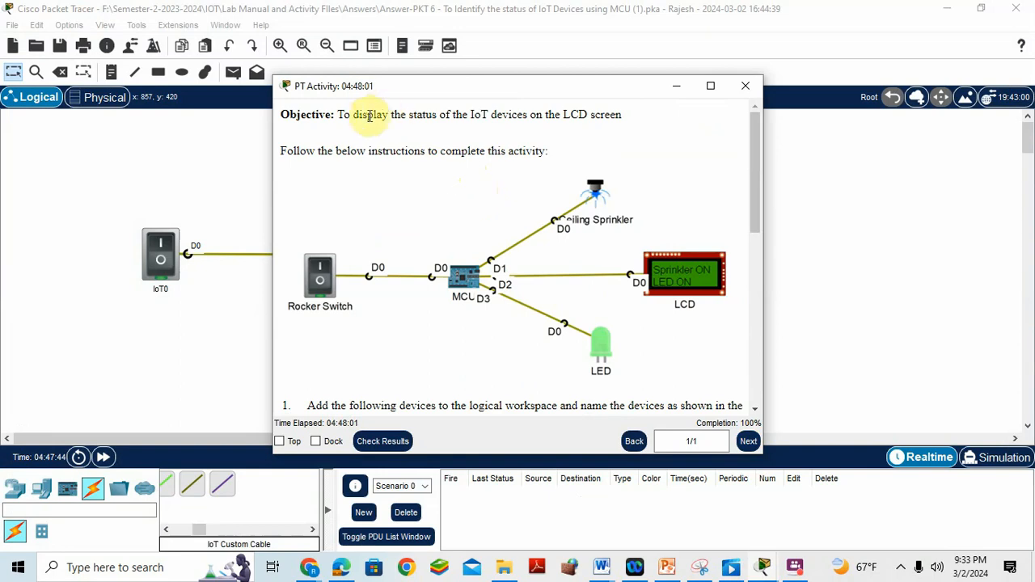
pyautogui.moveTo(493, 117)
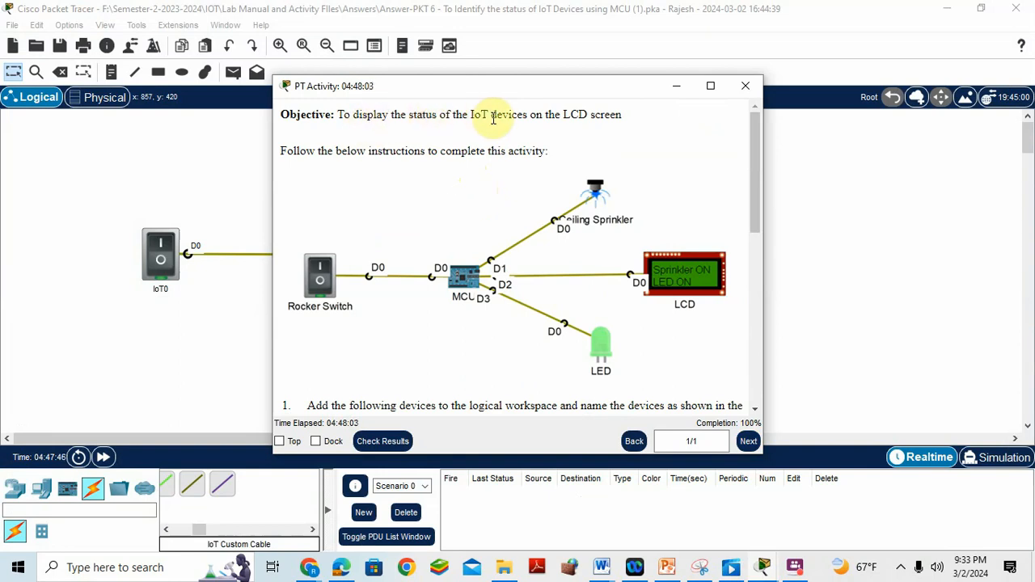
pyautogui.moveTo(347, 281)
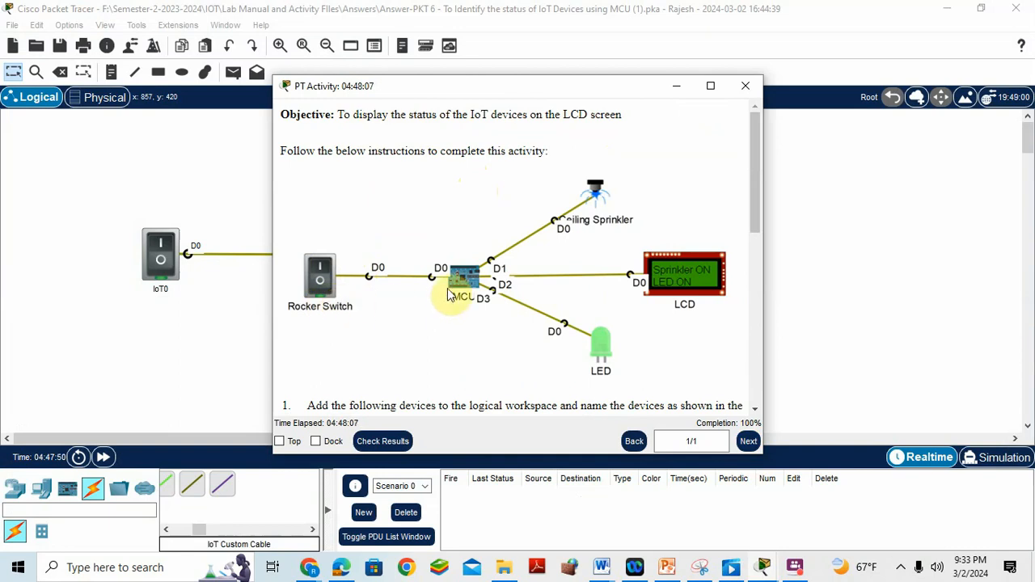
pyautogui.moveTo(606, 218)
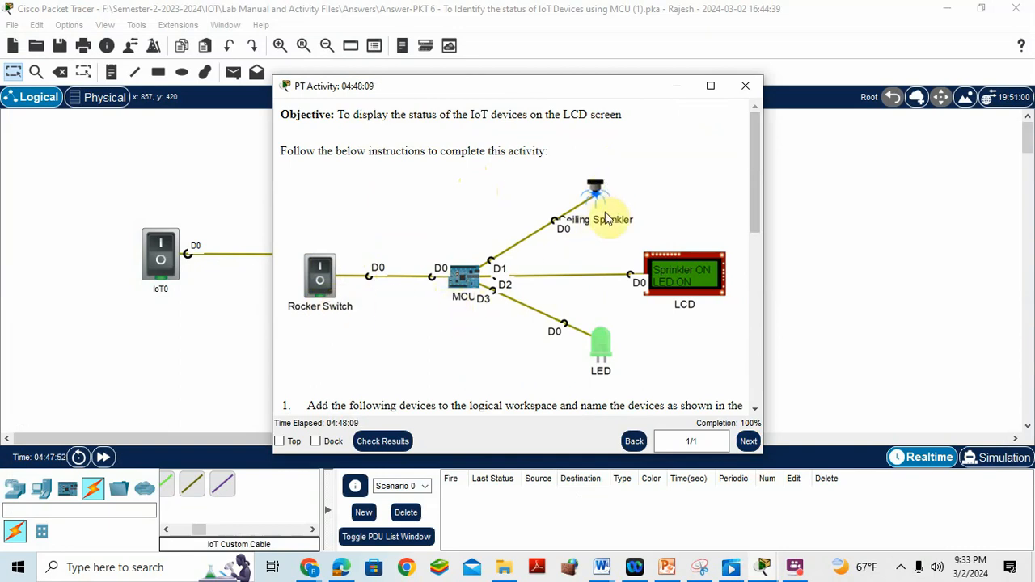
pyautogui.moveTo(686, 304)
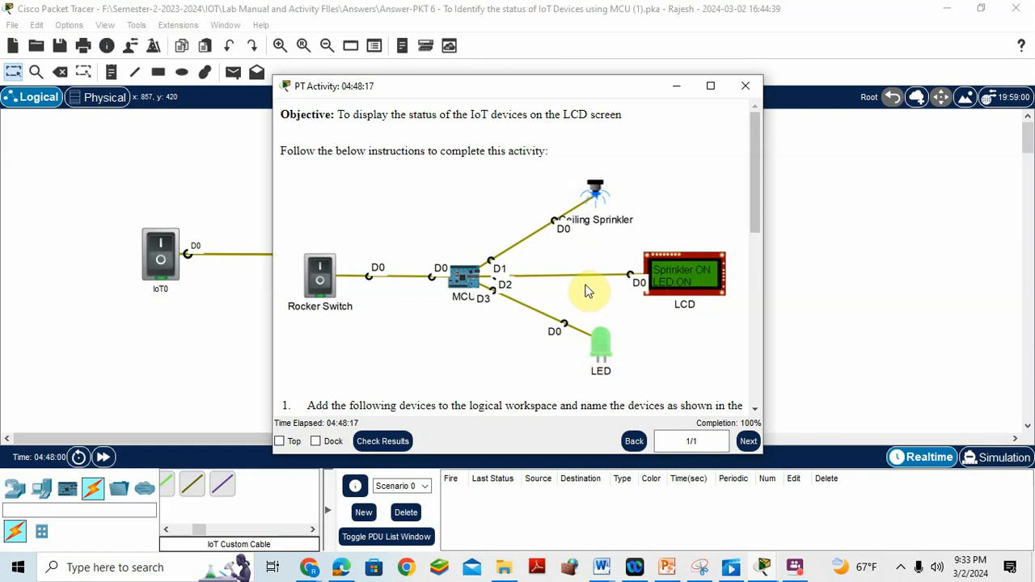
pyautogui.moveTo(608, 291)
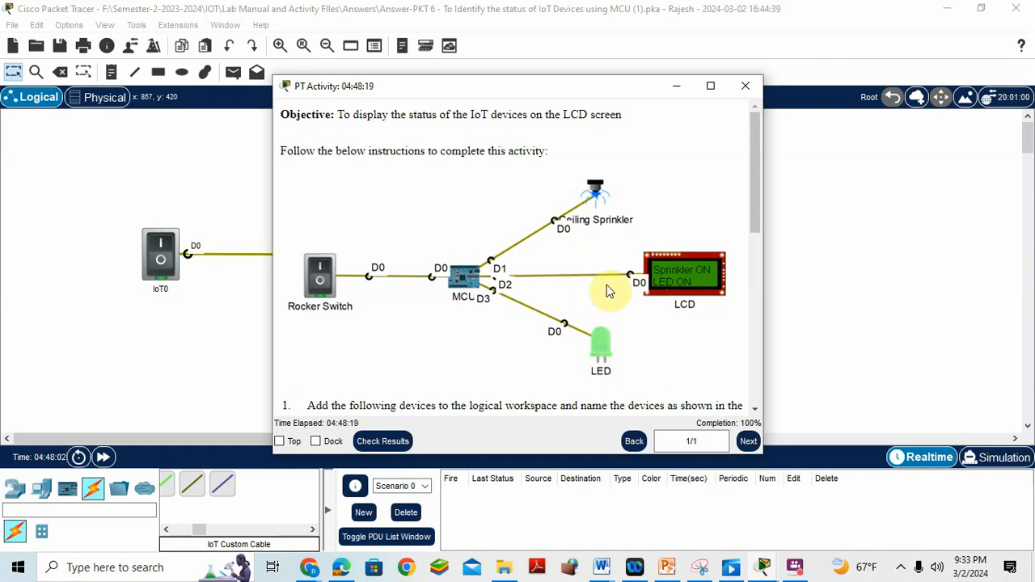
pyautogui.moveTo(618, 194)
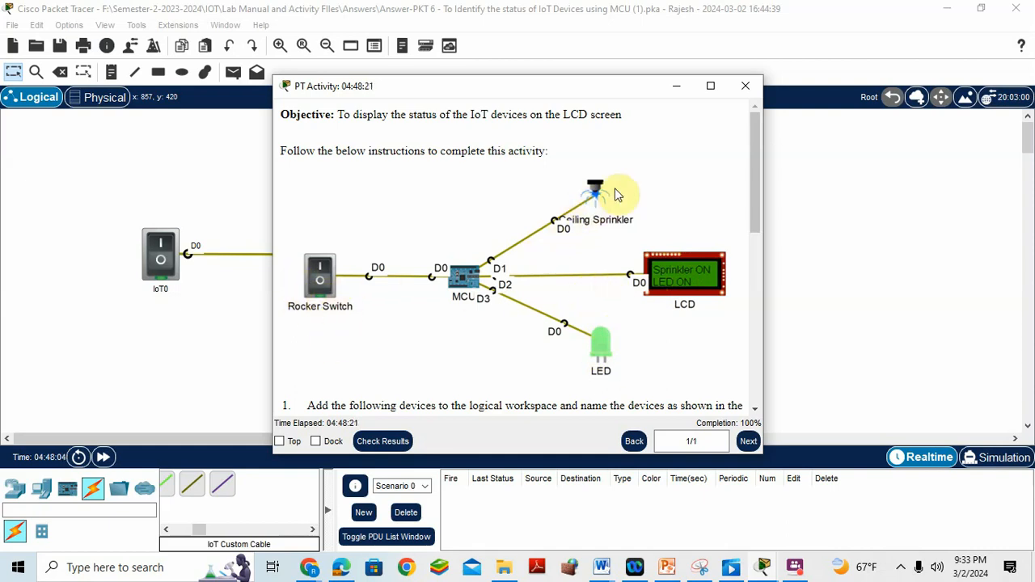
pyautogui.moveTo(601, 197)
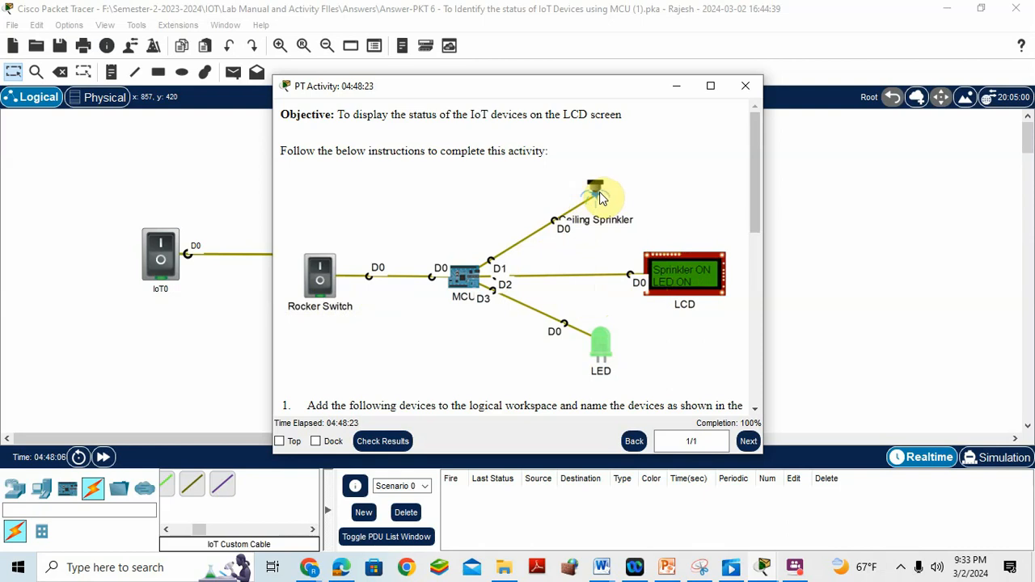
pyautogui.moveTo(595, 335)
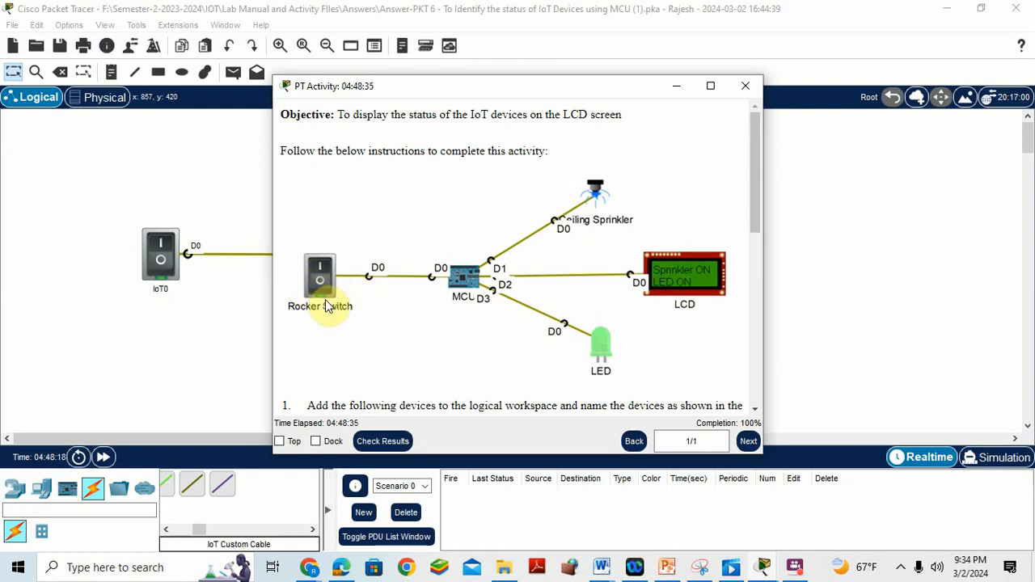
pyautogui.moveTo(625, 330)
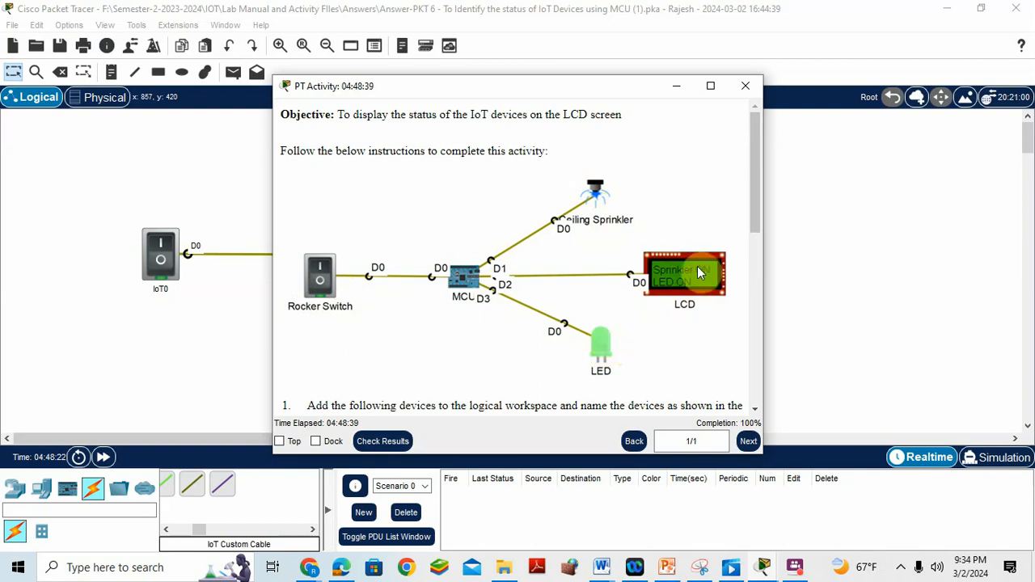
pyautogui.moveTo(696, 281)
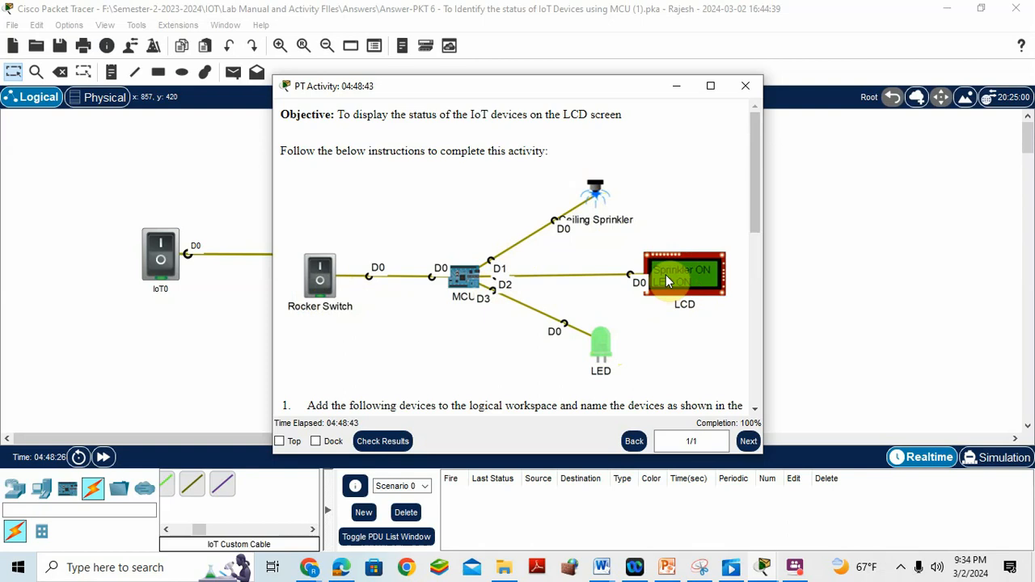
# Step: Scroll through the activity instructions and close them to reveal the circuit workspace
pyautogui.scroll(-3)
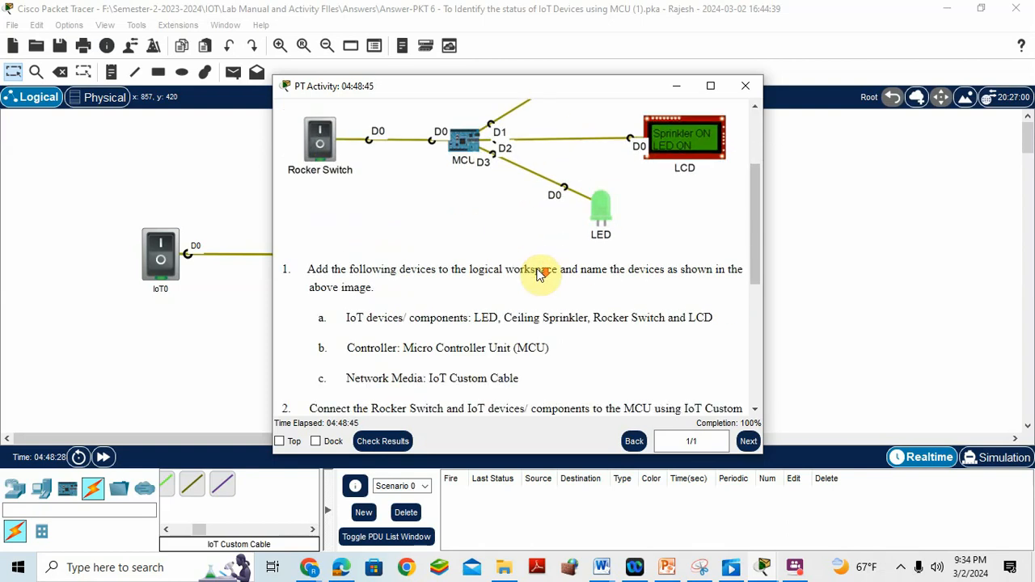
pyautogui.moveTo(501, 317)
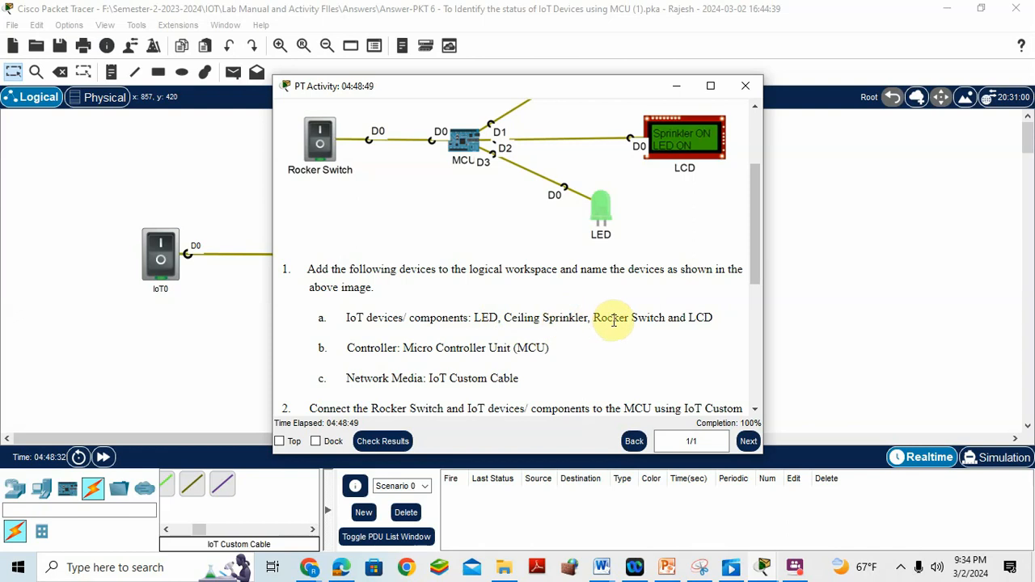
pyautogui.click(744, 85)
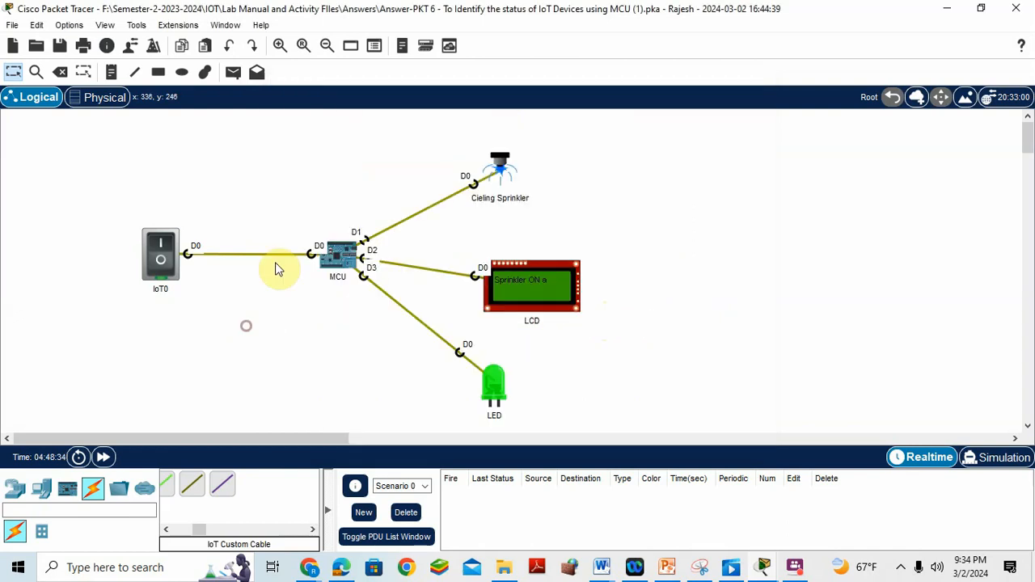
pyautogui.moveTo(327, 285)
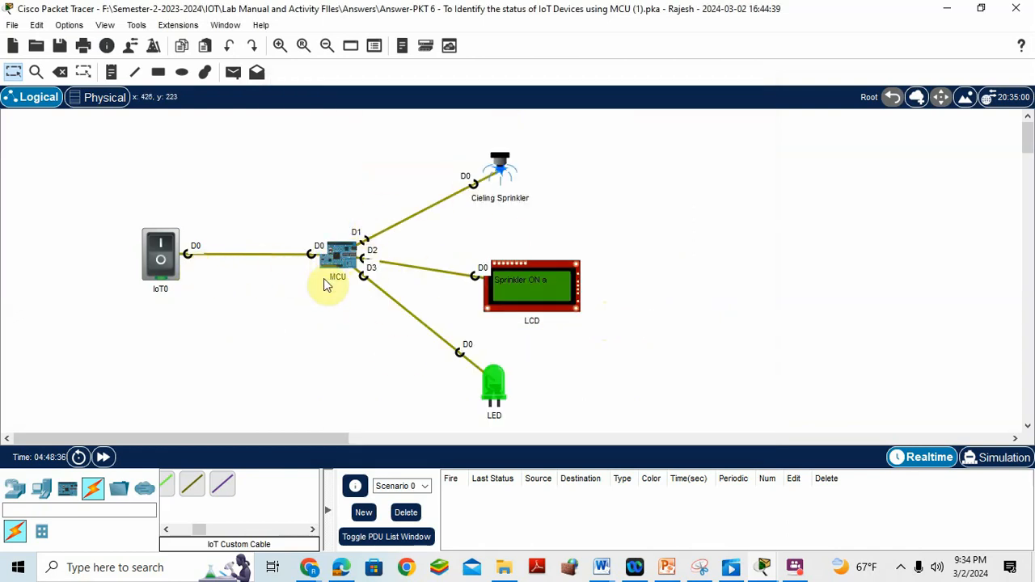
pyautogui.moveTo(224, 262)
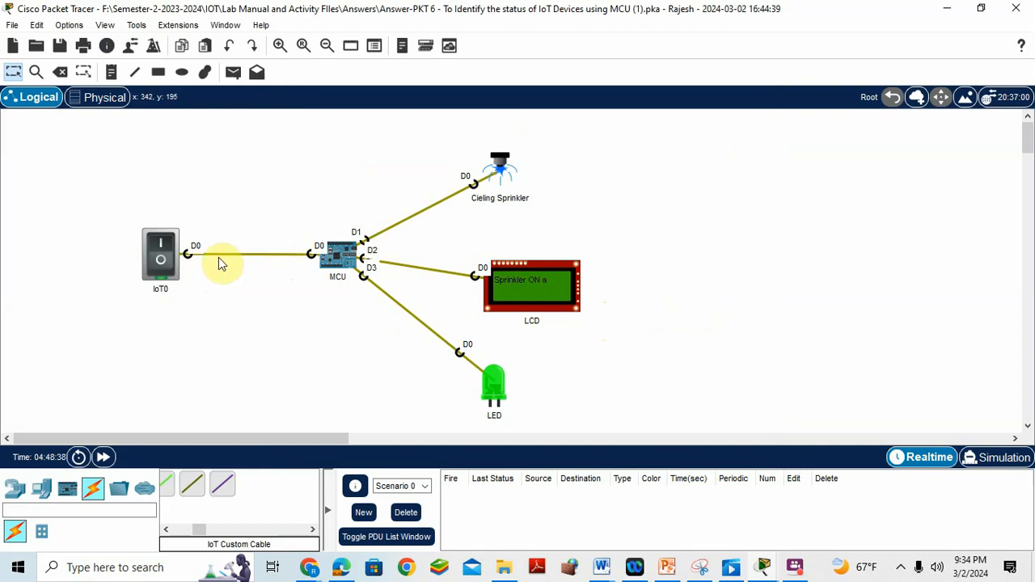
# Step: Rename the IoT0 device to 'Rocker Switch'
pyautogui.doubleClick(161, 288)
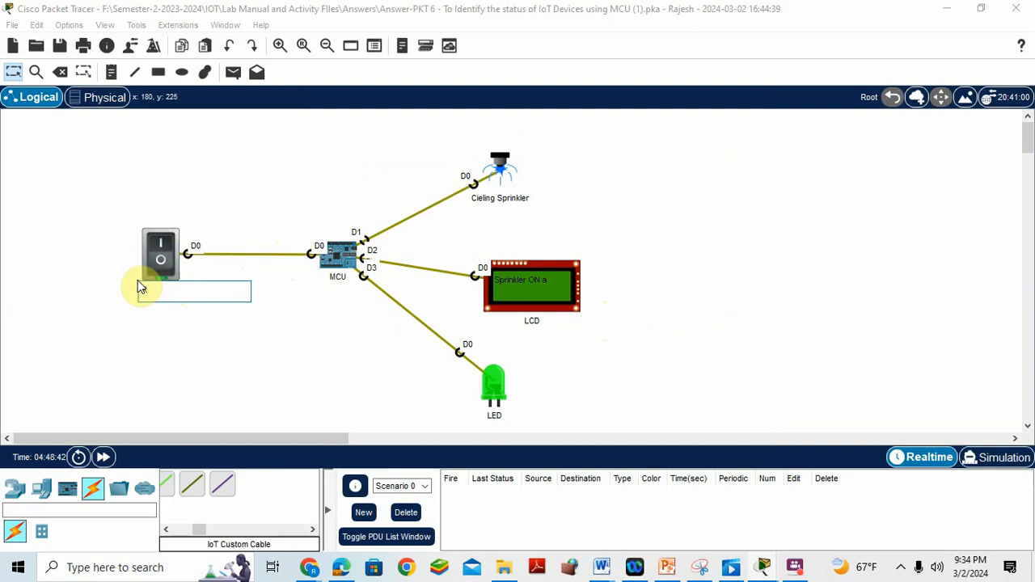
pyautogui.write('Rocker s')
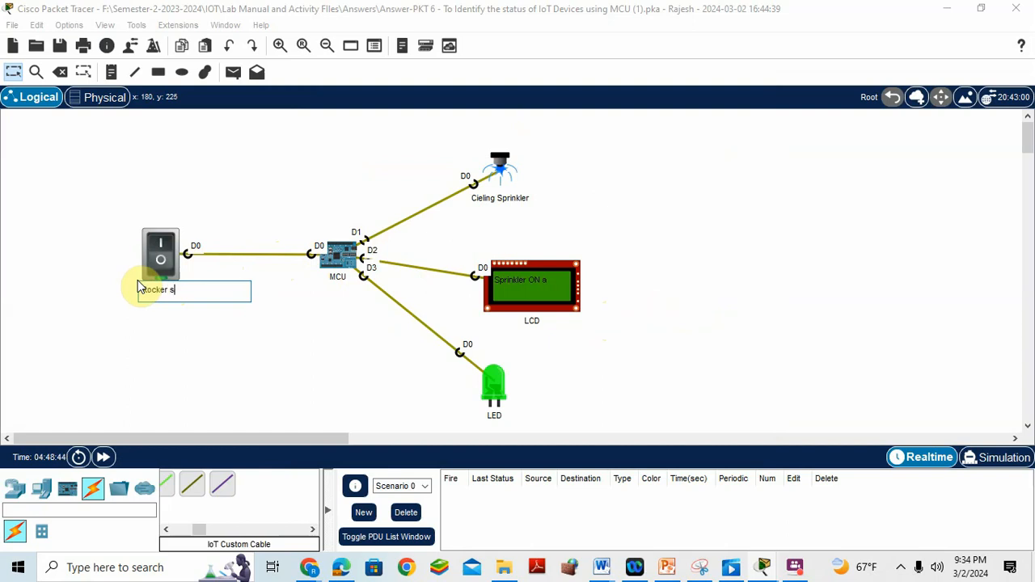
pyautogui.write('witch')
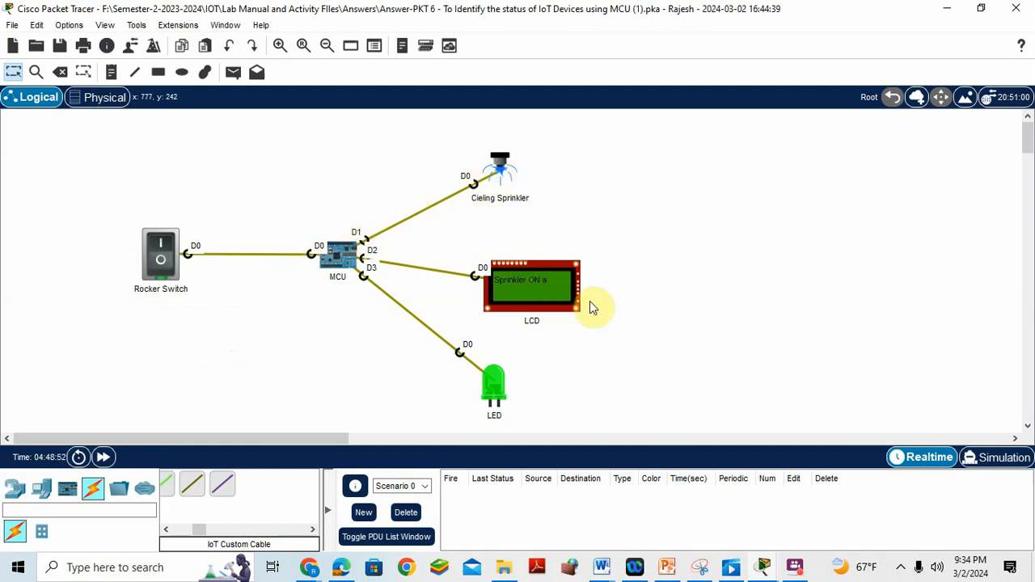
pyautogui.moveTo(499, 393)
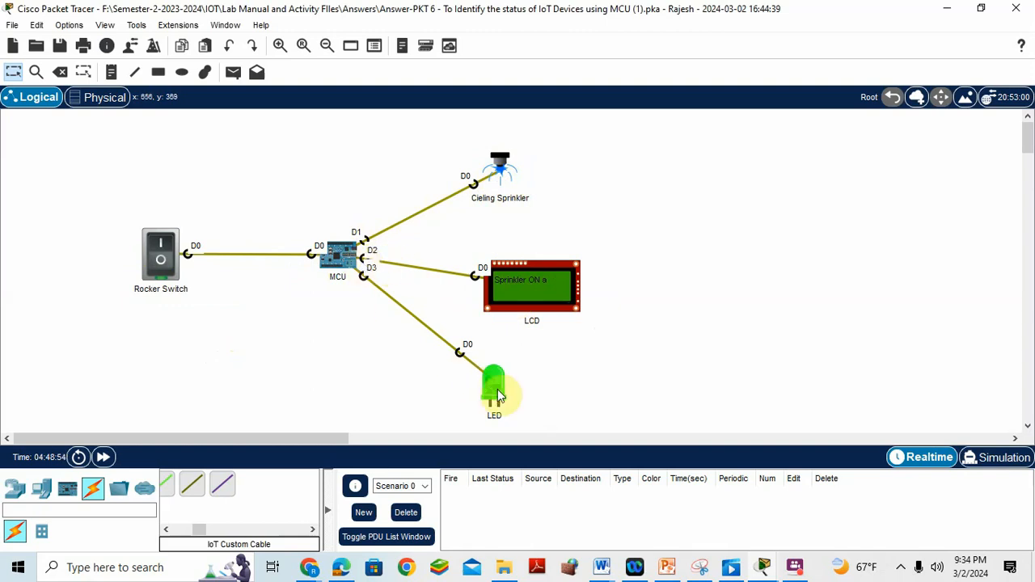
pyautogui.click(338, 257)
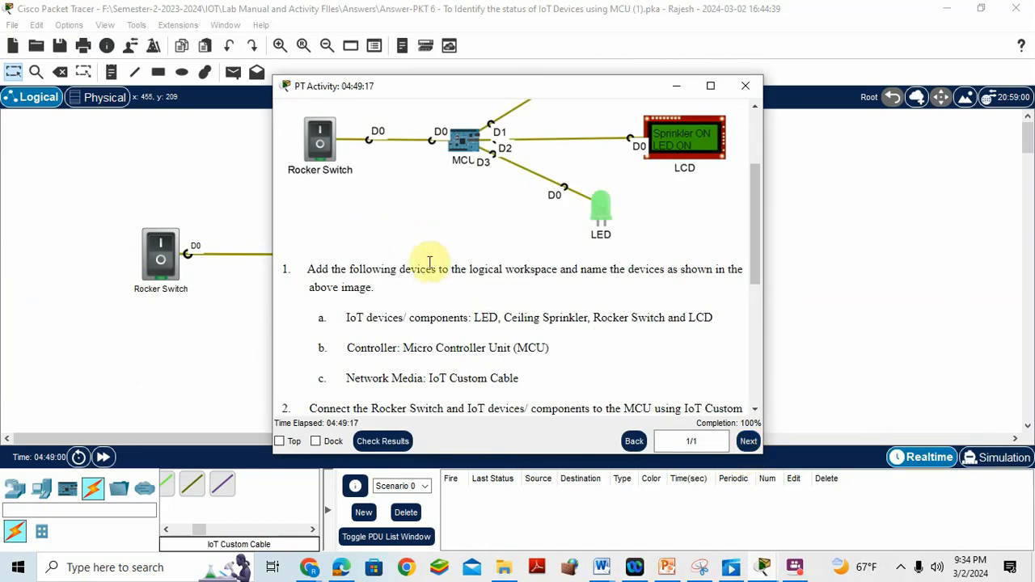
# Step: Scroll to step 3 on the MCU Python program, then close the instructions
pyautogui.scroll(-3)
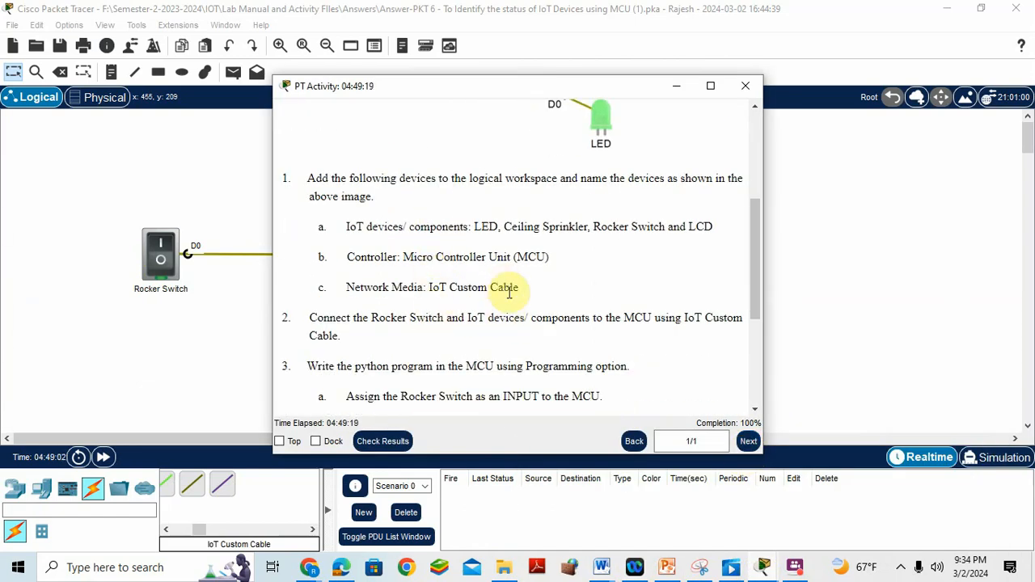
pyautogui.moveTo(577, 369)
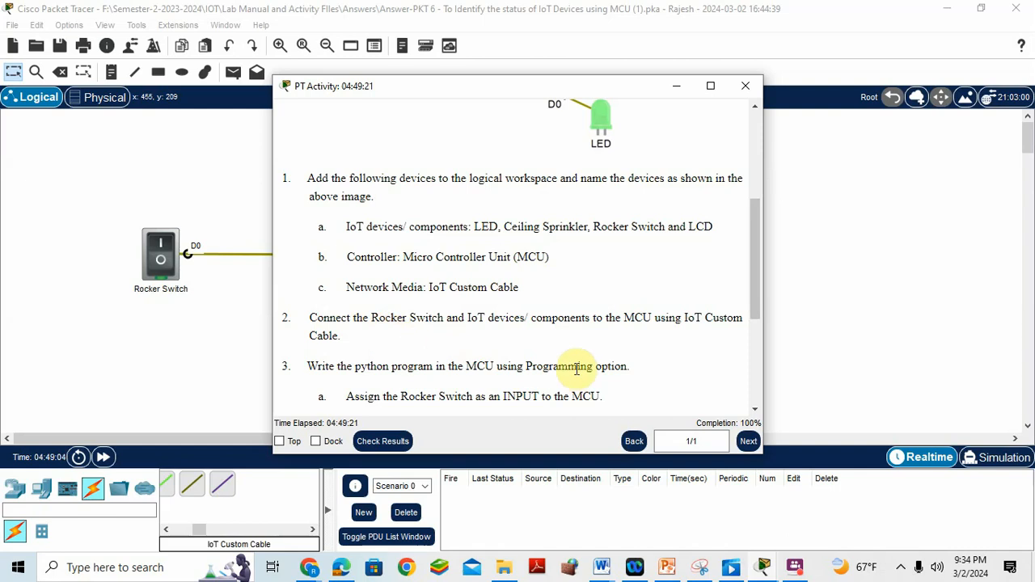
pyautogui.scroll(-3)
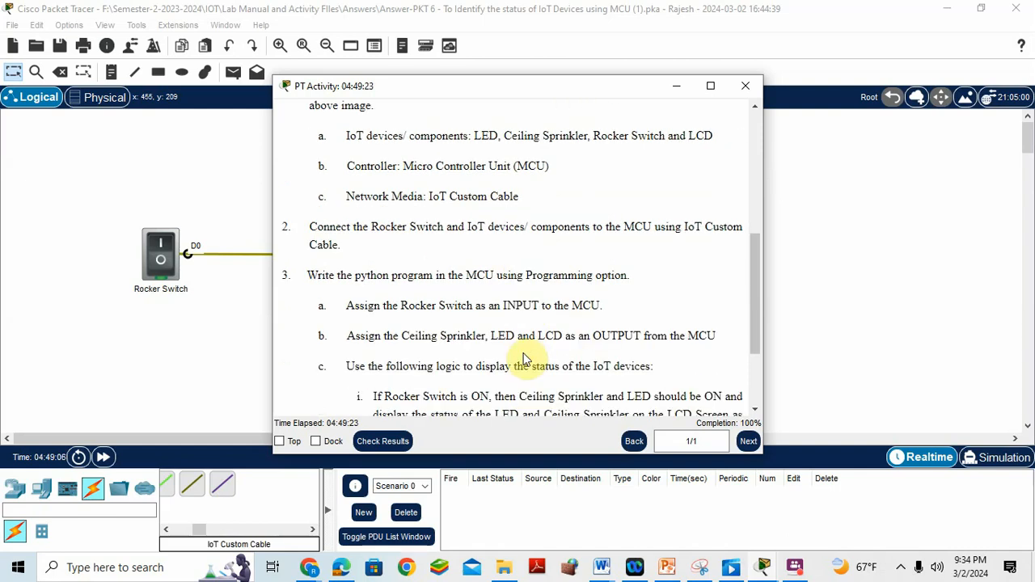
pyautogui.click(744, 86)
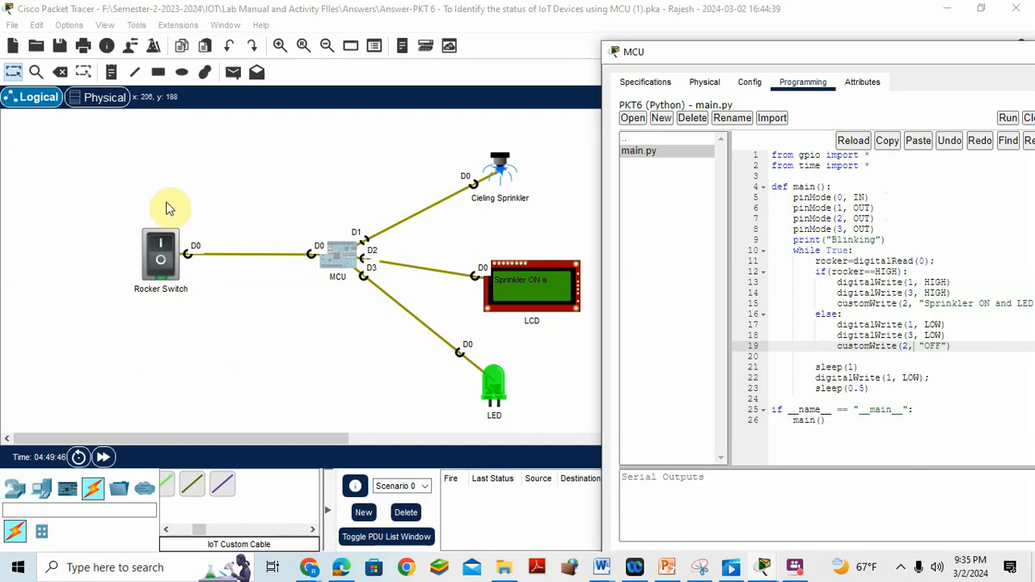
pyautogui.moveTo(268, 251)
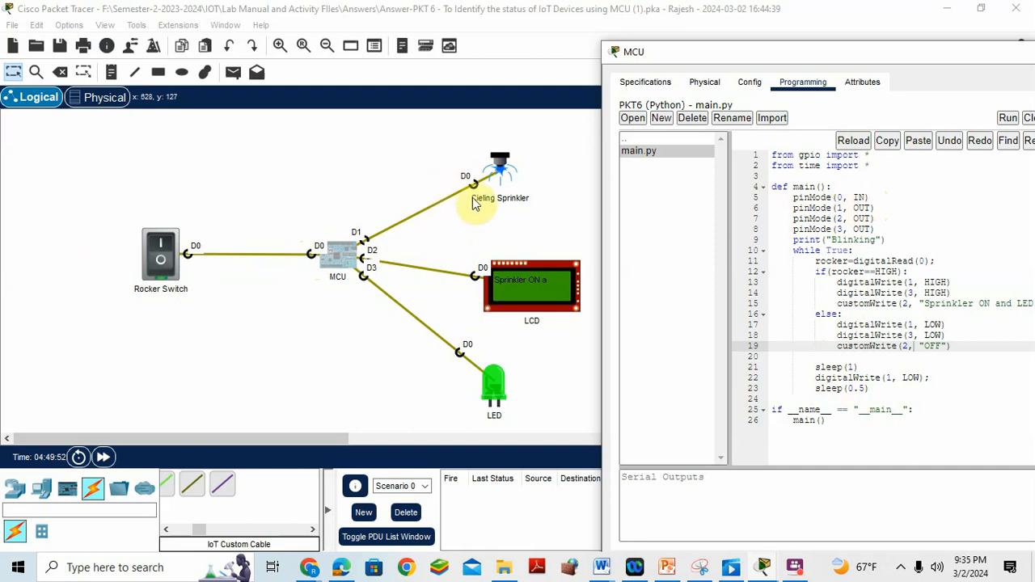
pyautogui.moveTo(510, 291)
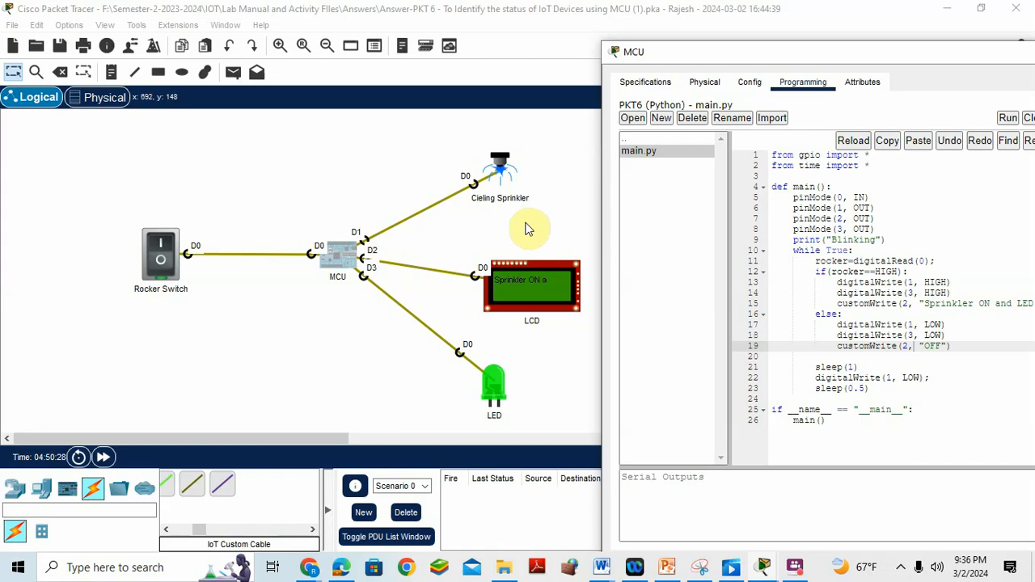
pyautogui.moveTo(951, 288)
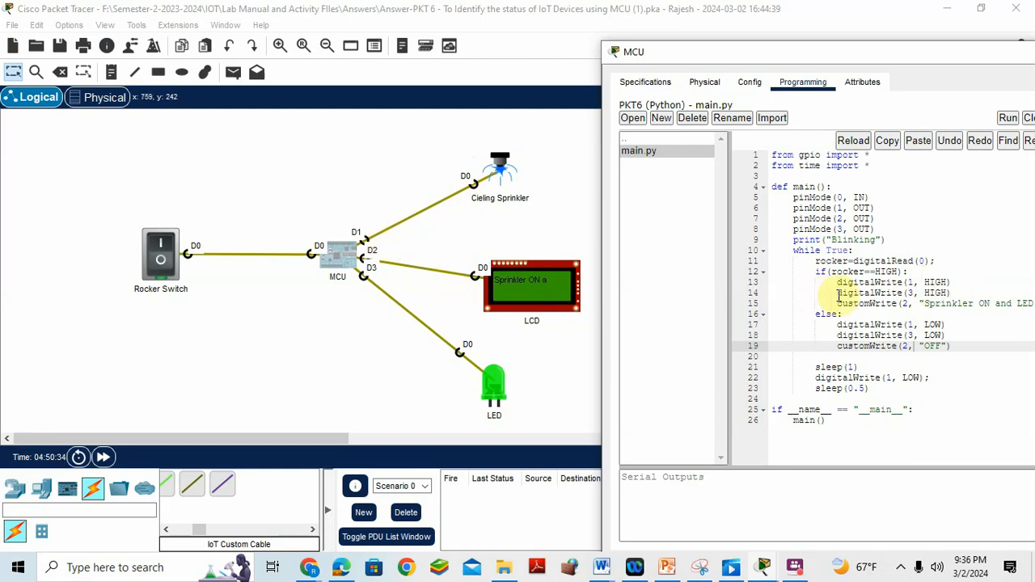
pyautogui.moveTo(421, 327)
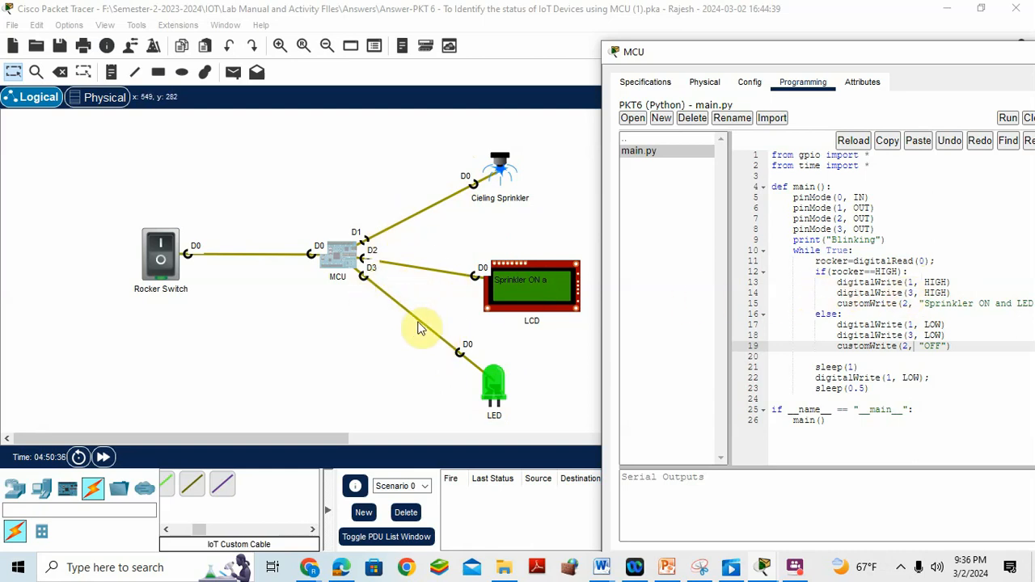
pyautogui.moveTo(456, 272)
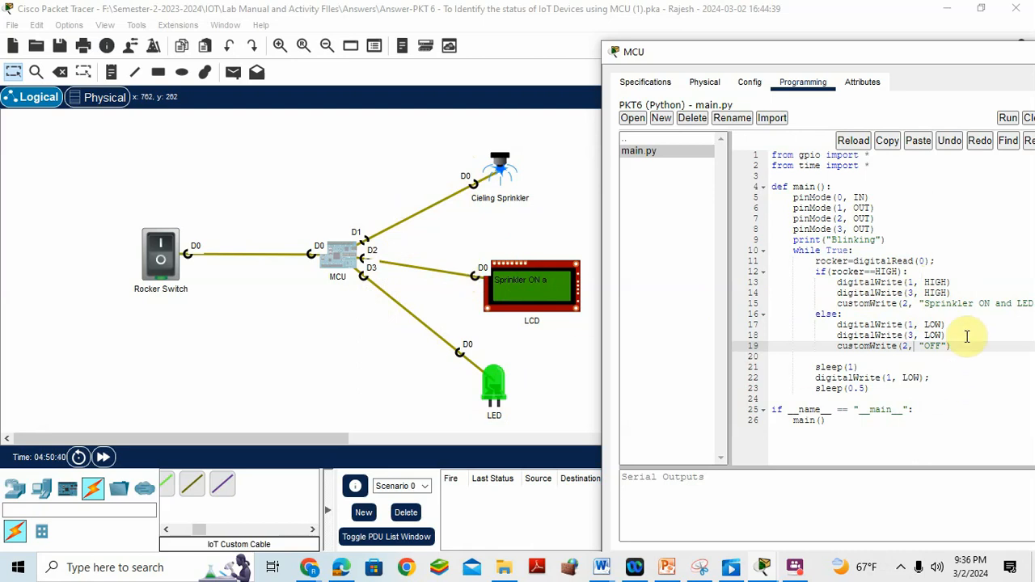
pyautogui.moveTo(841, 49)
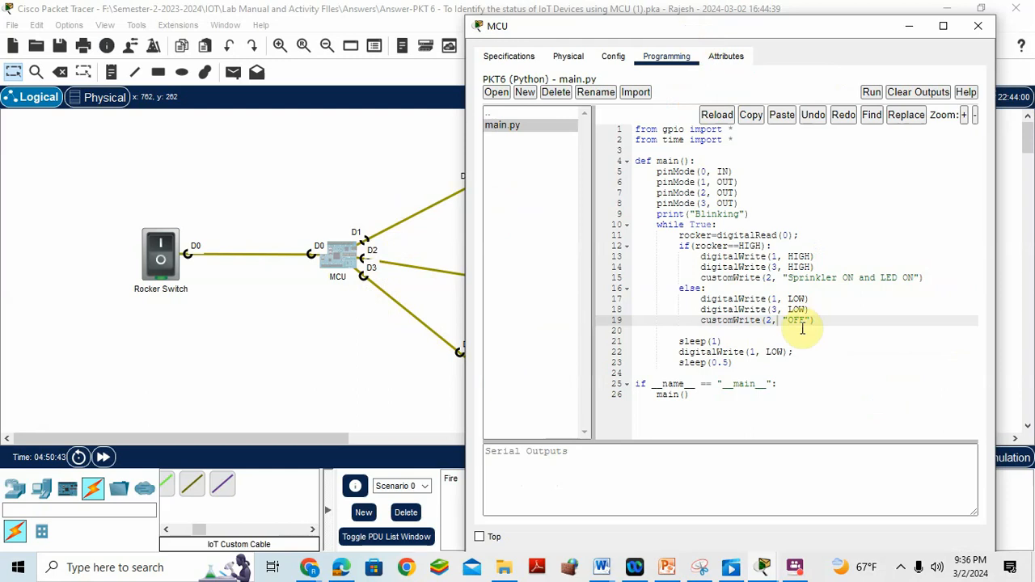
pyautogui.moveTo(376, 202)
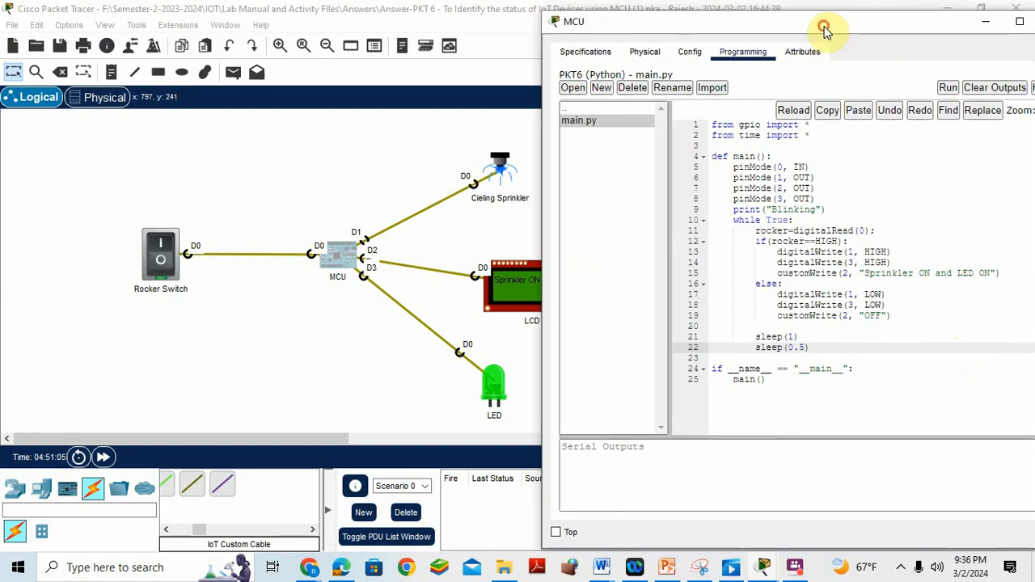
# Step: Run the MCU script and toggle the Rocker Switch off so the LCD reads OFF
pyautogui.click(948, 87)
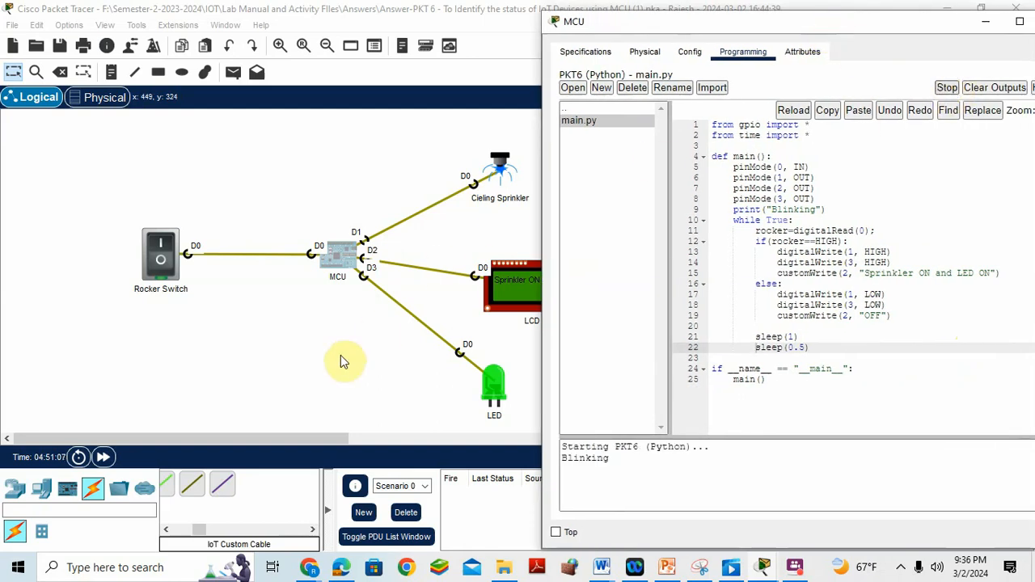
pyautogui.click(1016, 22)
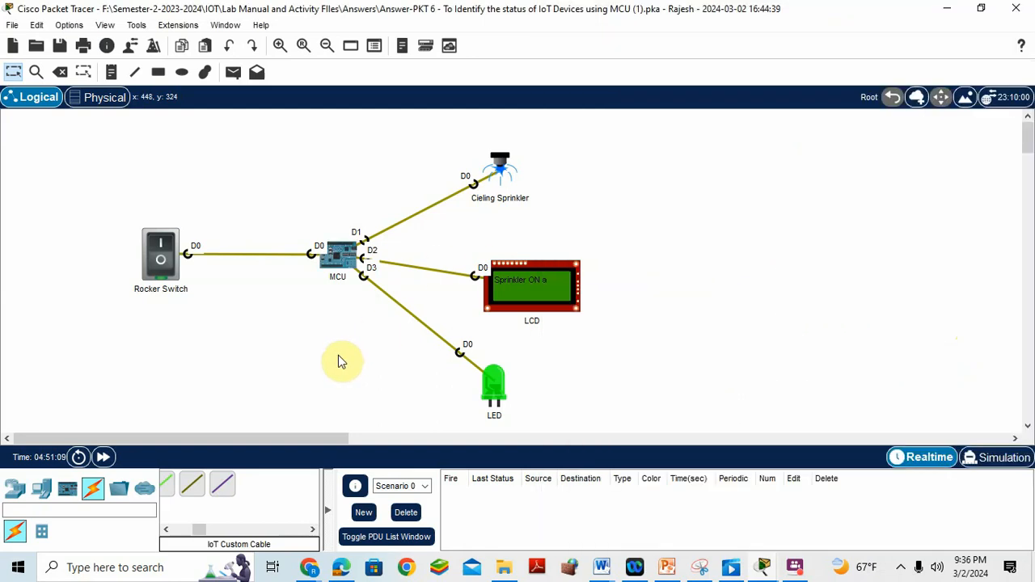
pyautogui.moveTo(514, 184)
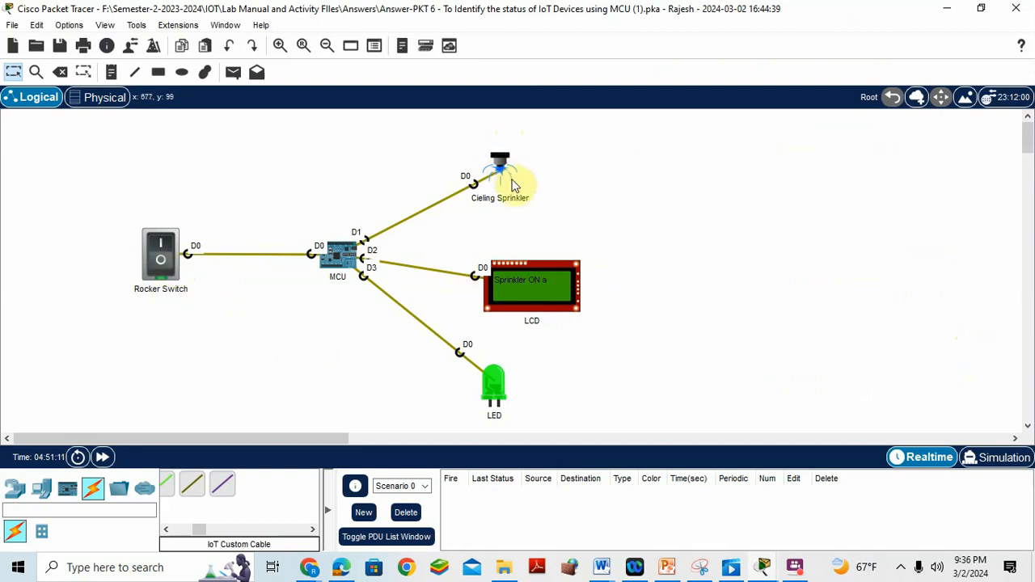
pyautogui.moveTo(278, 315)
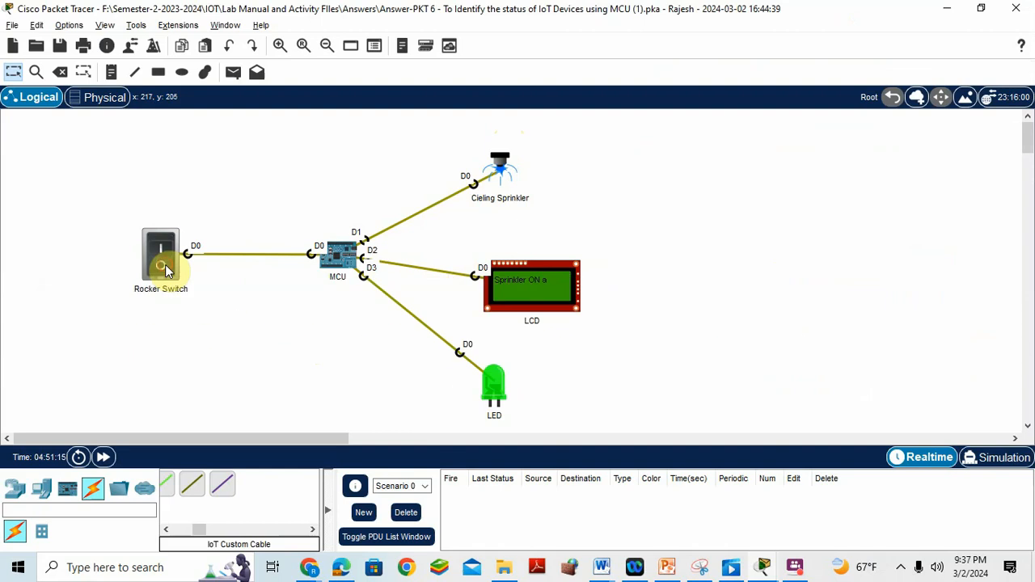
pyautogui.click(160, 255)
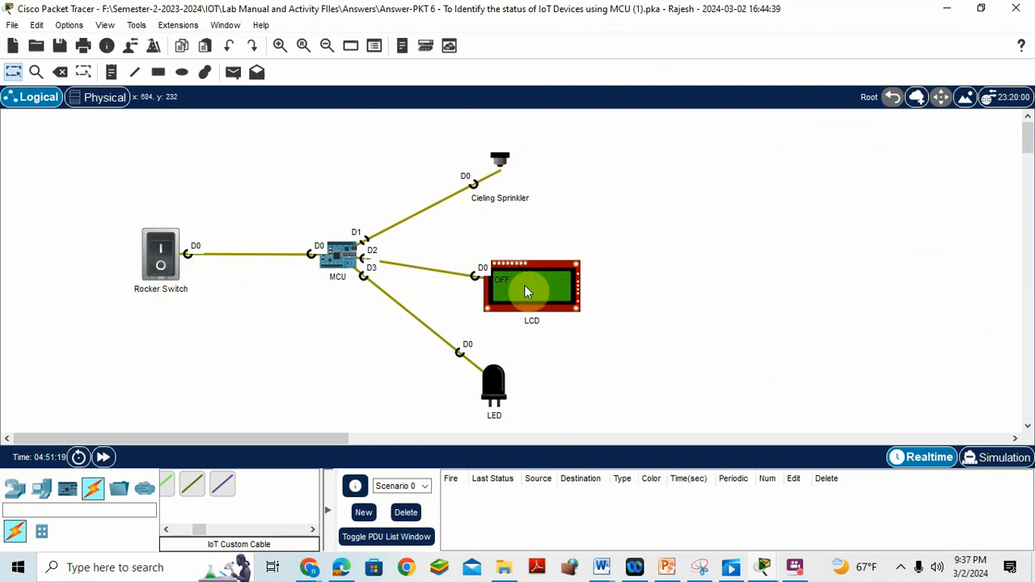
pyautogui.moveTo(514, 161)
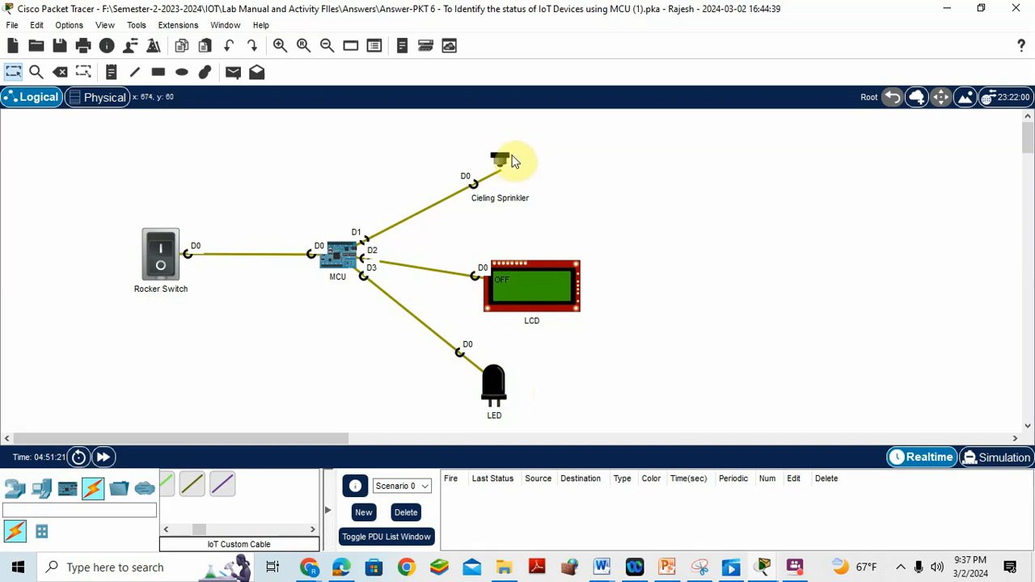
pyautogui.click(13, 24)
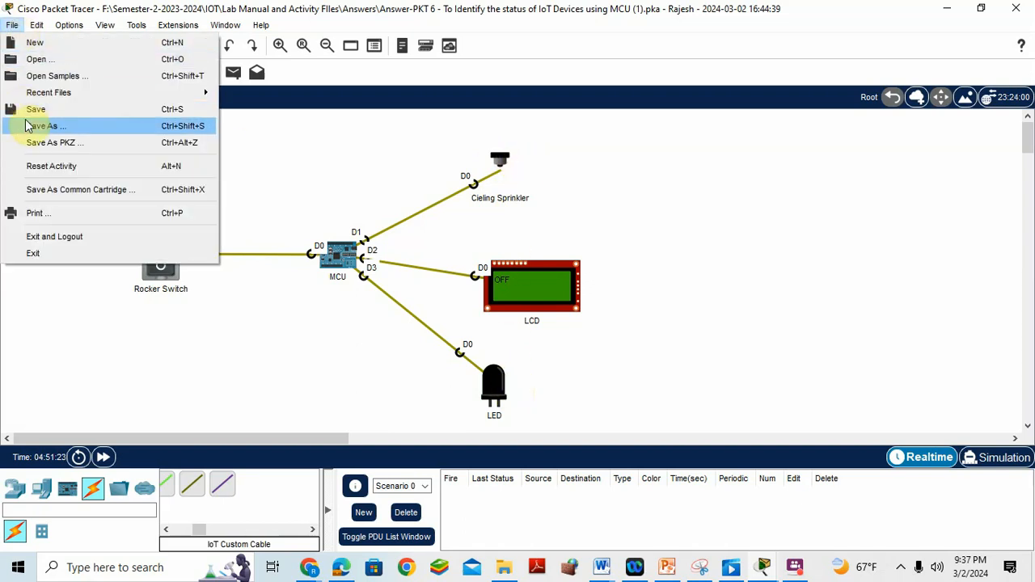